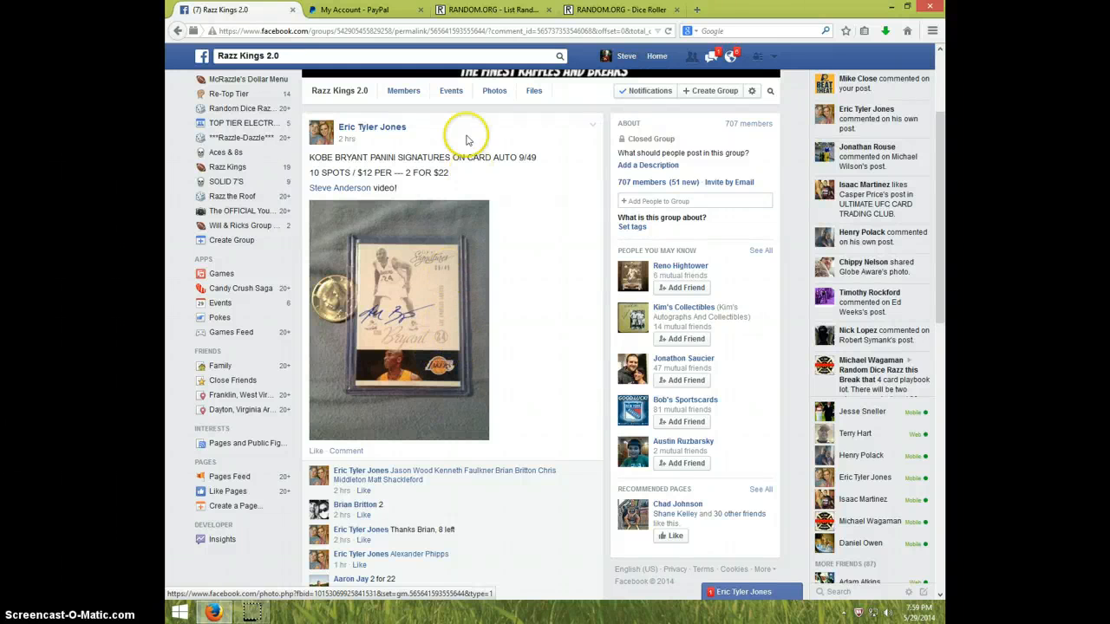
Step: Scroll to the raffle post's comments and post 'LIVE' as a comment
scroll("down", 3)
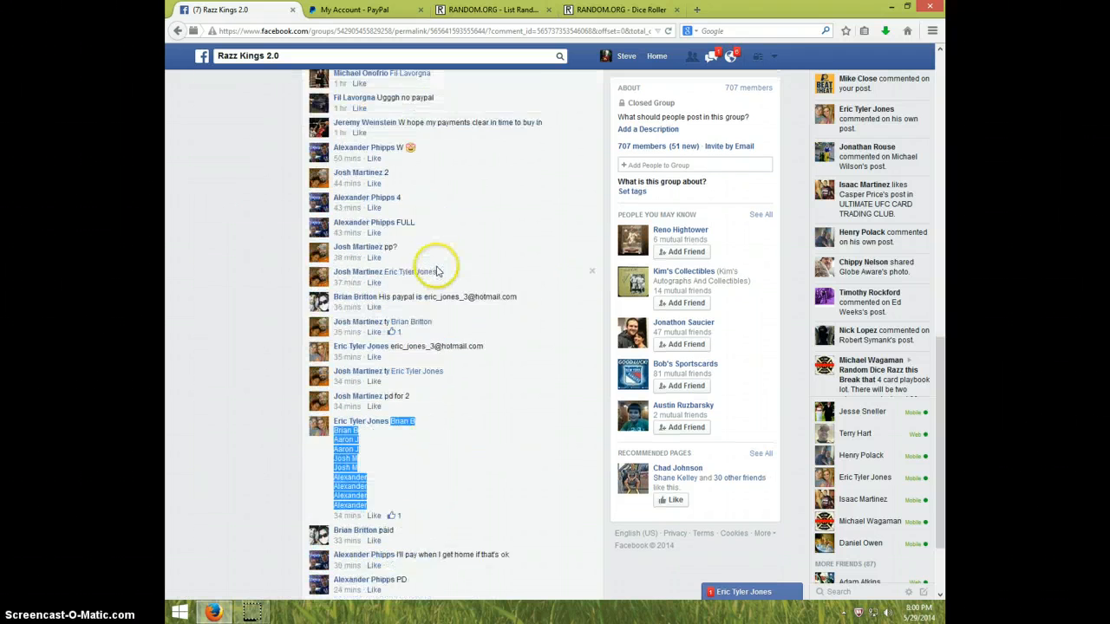
scroll("down", 3)
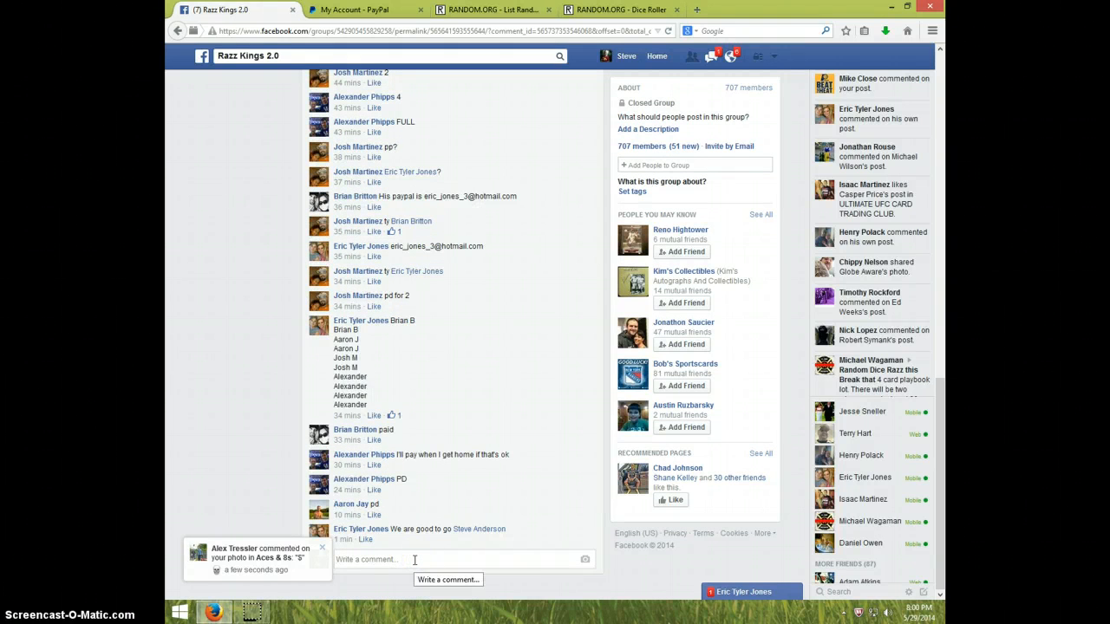
type("LIVE")
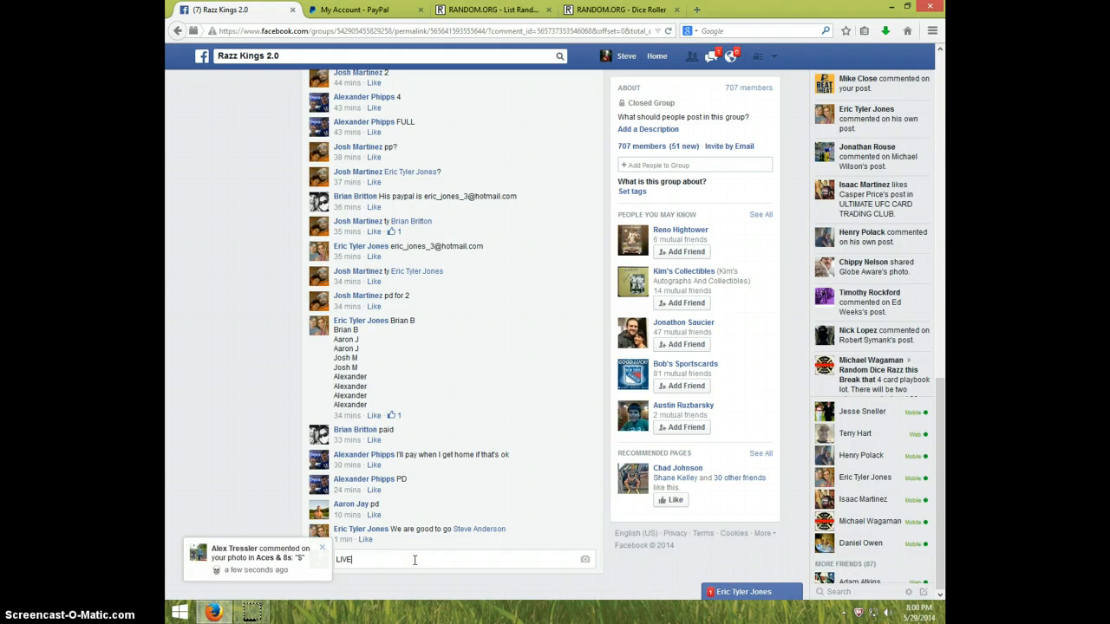
key("enter")
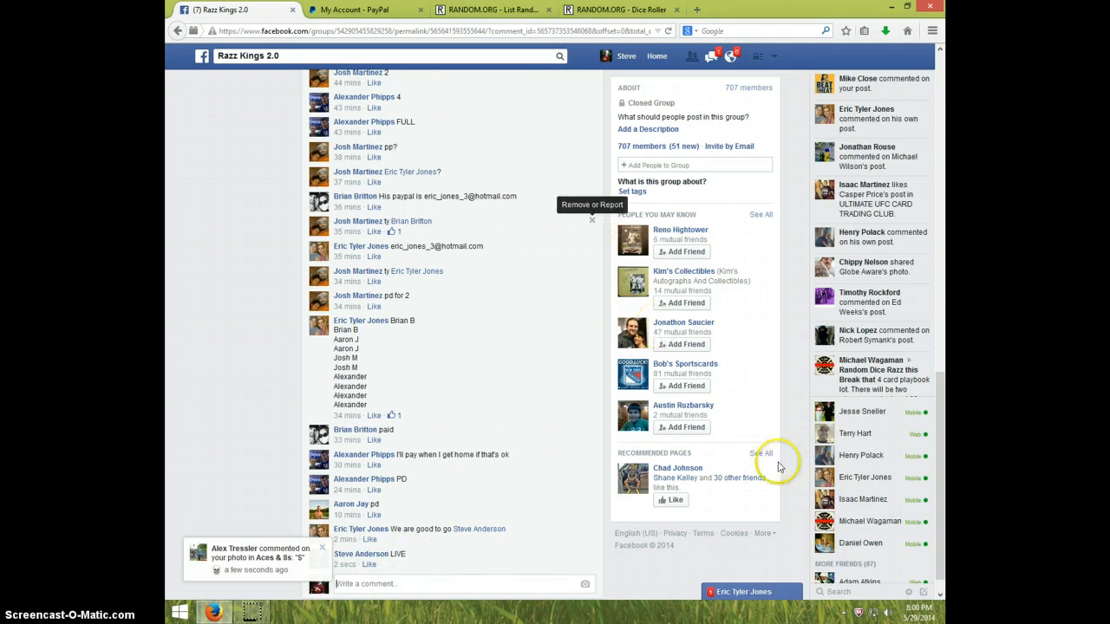
left_click(620, 9)
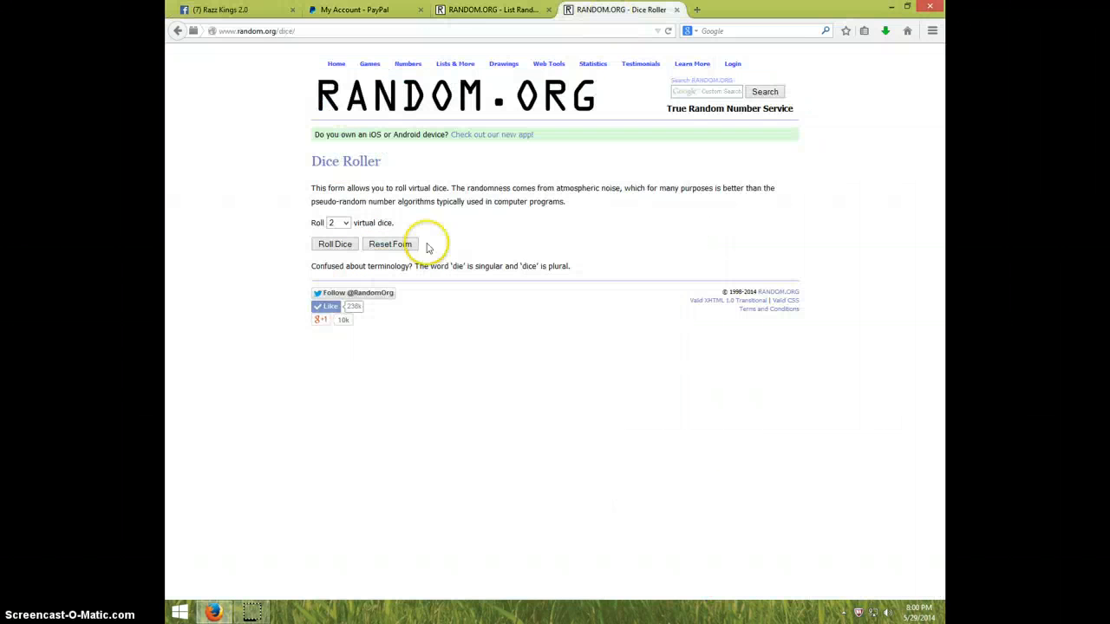
Step: Roll two dice with RANDOM.ORG's Dice Roller
left_click(334, 244)
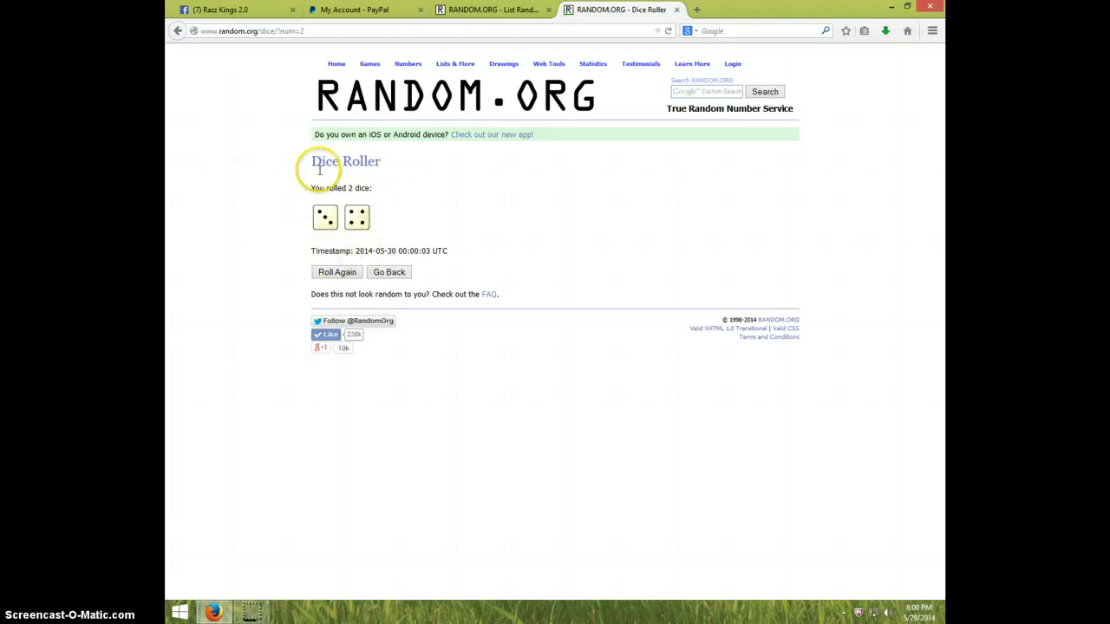
left_click(492, 10)
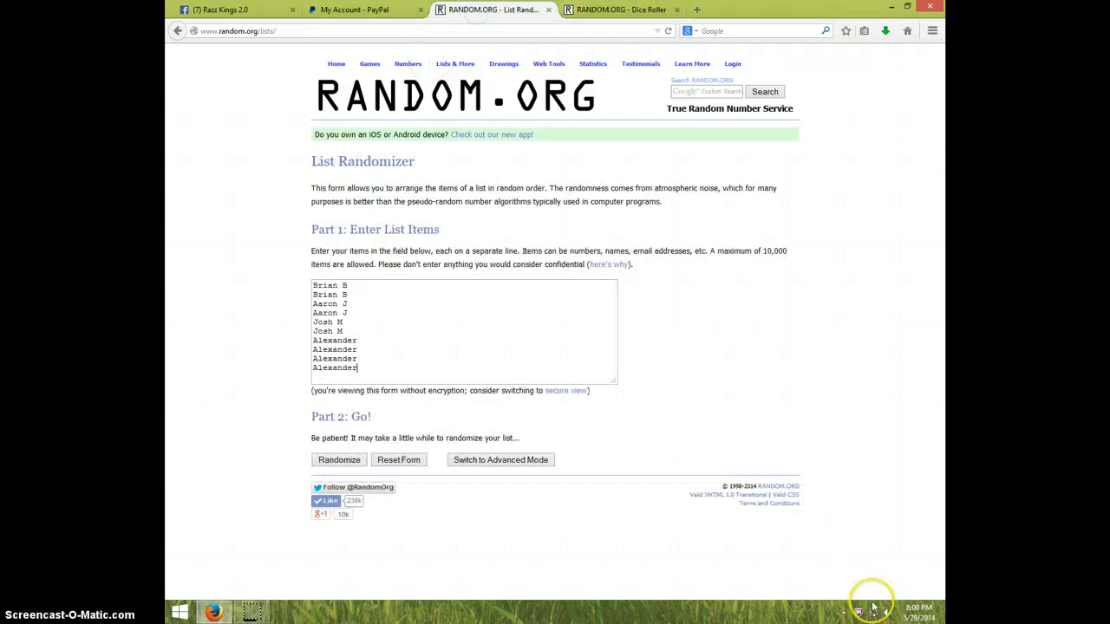
left_click(339, 459)
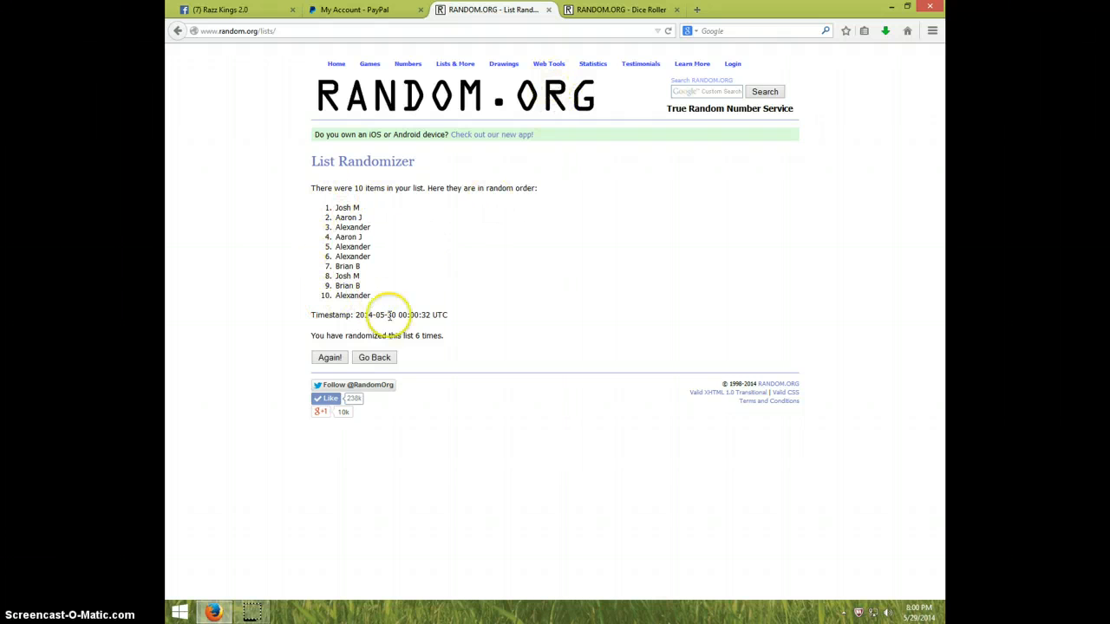